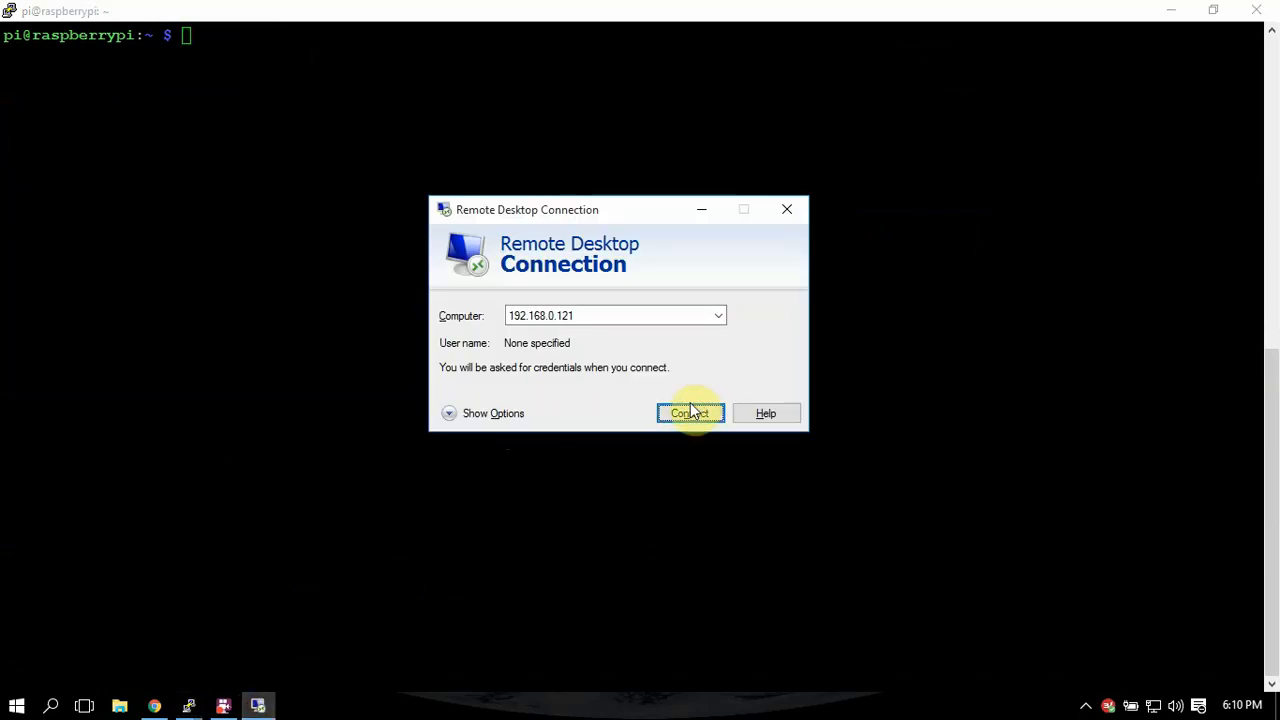
Connect to the Raspberry Pi at 192.168.0.121 without a user name
left_click(690, 413)
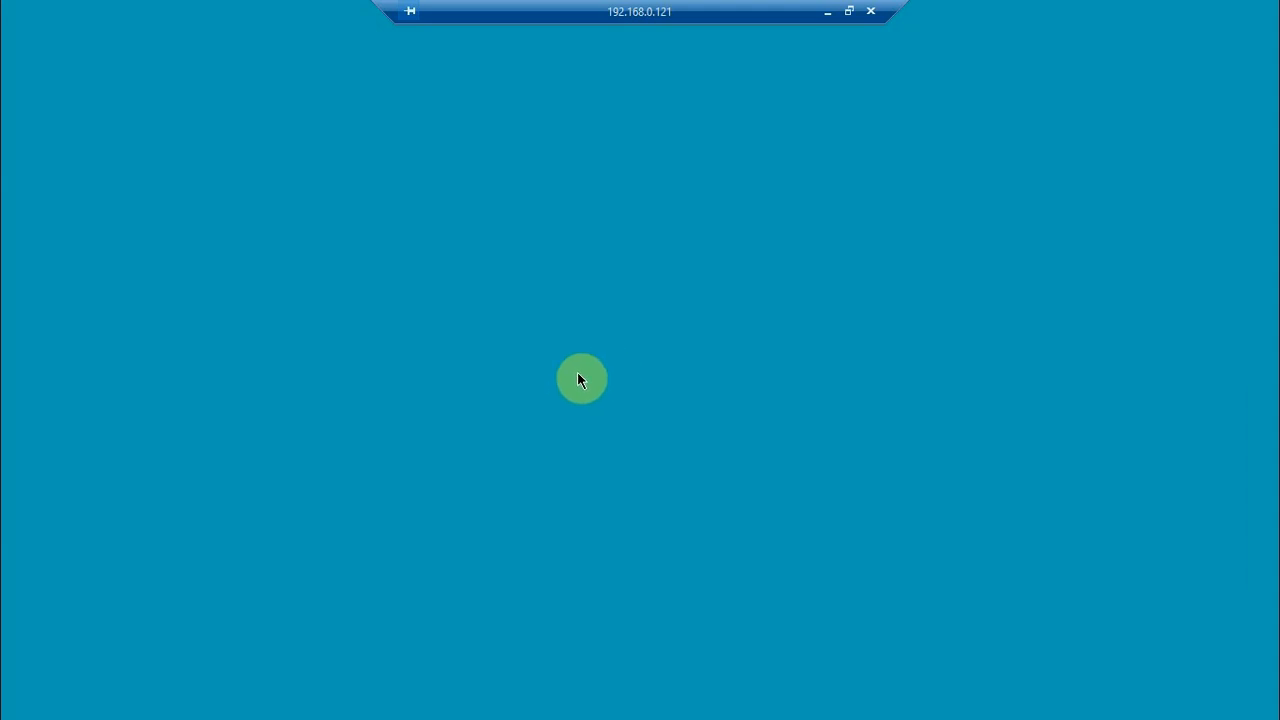
mouse_move(582, 375)
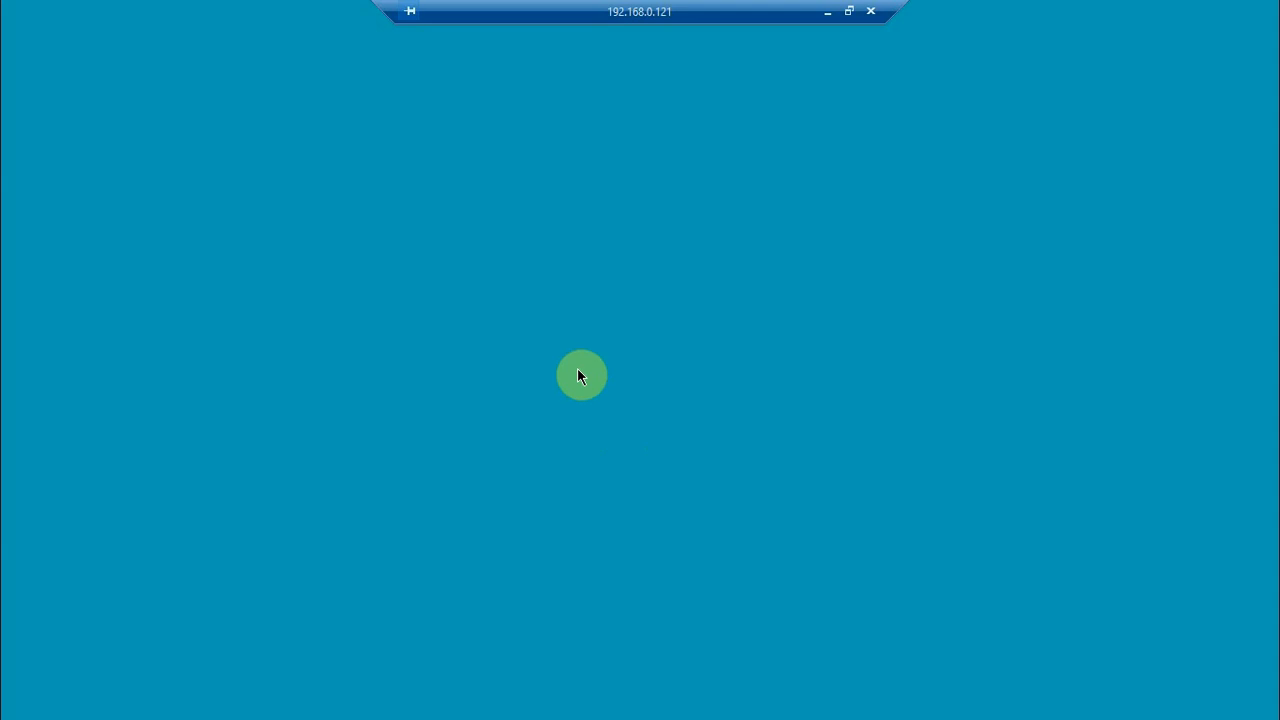